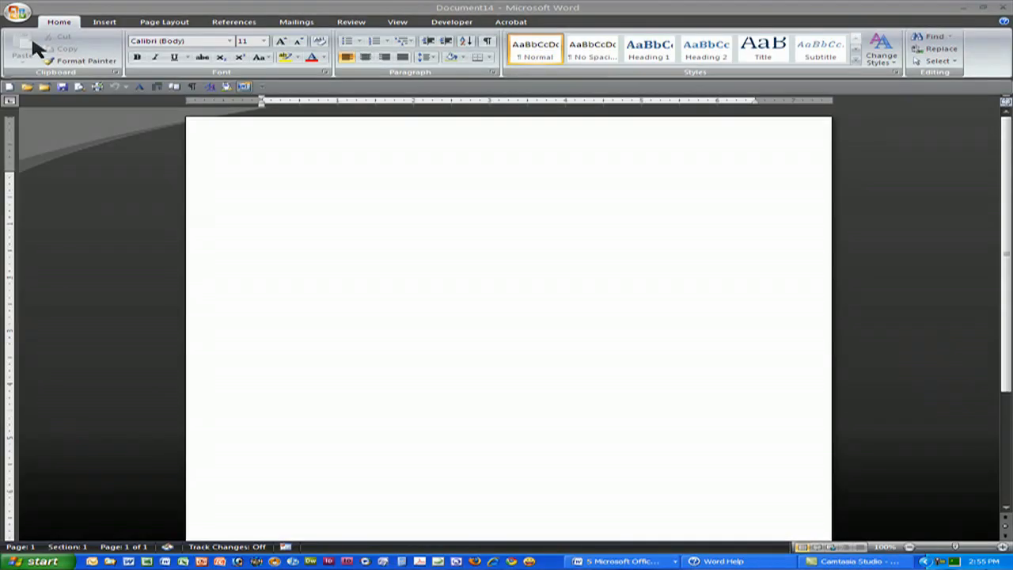
Step: Open the Office Button menu with its recent documents list
{"action": "left_click", "coordinate": [17, 13]}
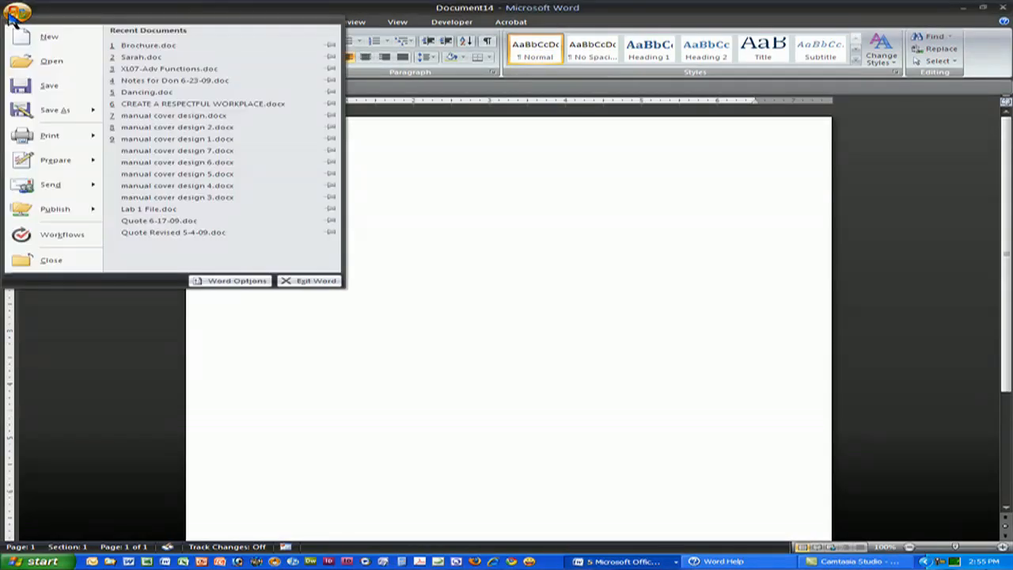
Step: Choose New to show blank, recent and Office Online templates
{"action": "left_click", "coordinate": [17, 13]}
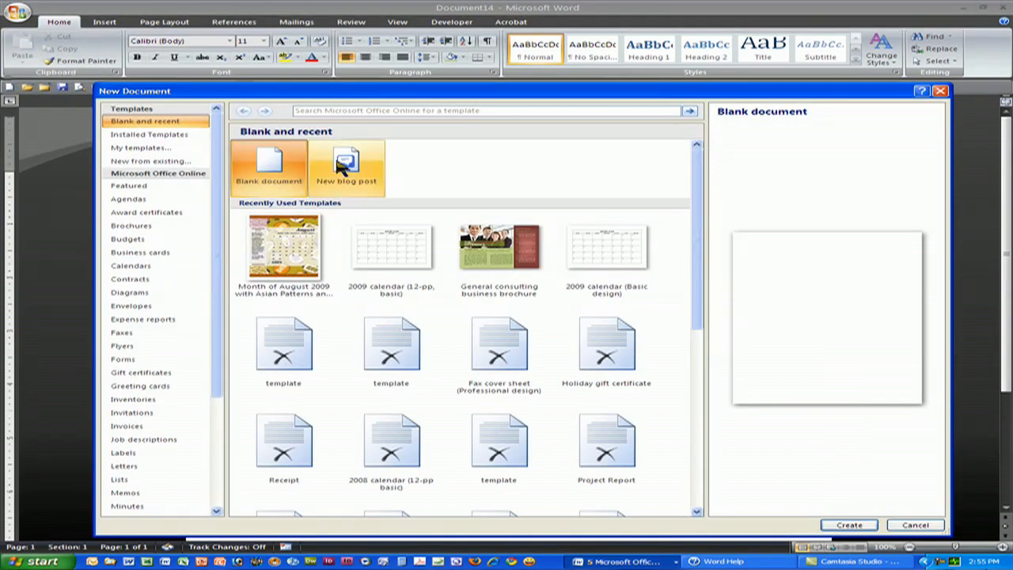
{"action": "mouse_move", "coordinate": [131, 319]}
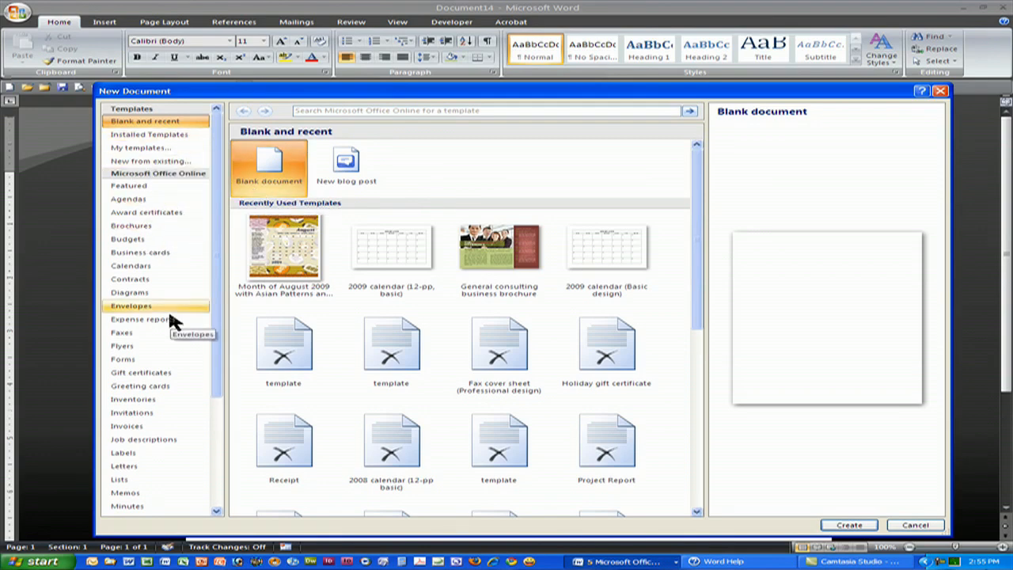
{"action": "mouse_move", "coordinate": [128, 185]}
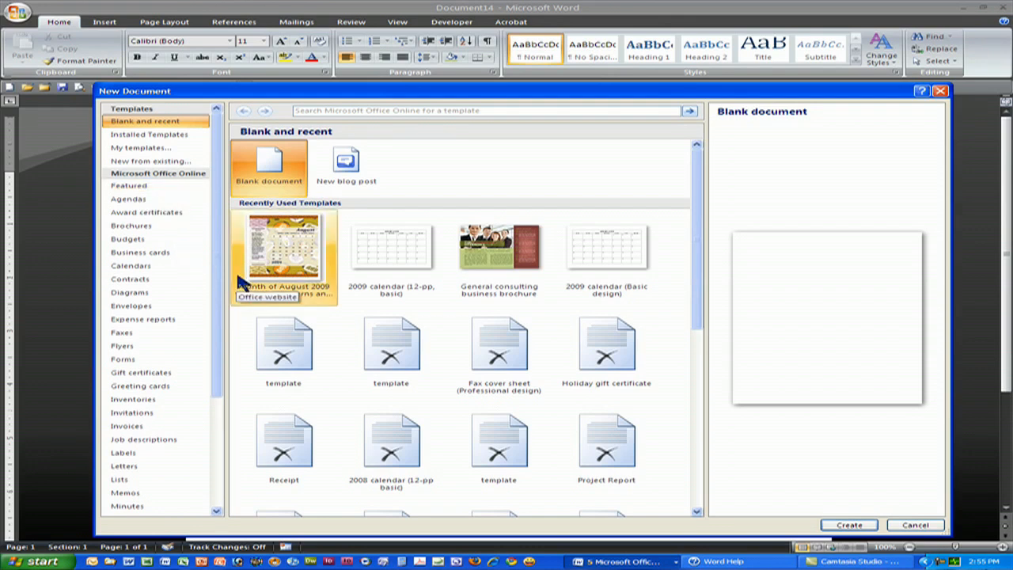
{"action": "mouse_move", "coordinate": [391, 249]}
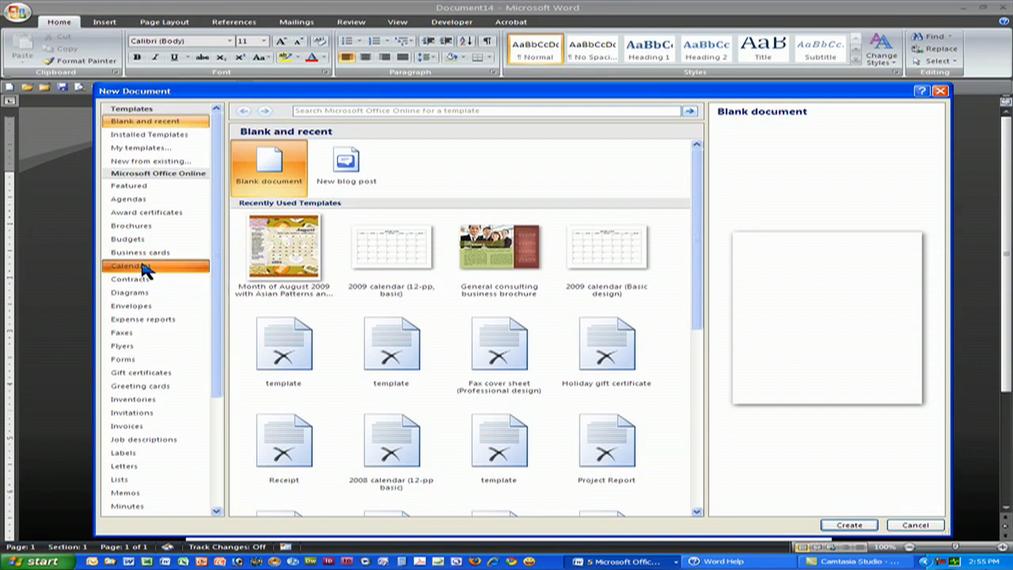
Step: Go to Calendars under Microsoft Office Online, then 2009 calendars
{"action": "left_click", "coordinate": [130, 265]}
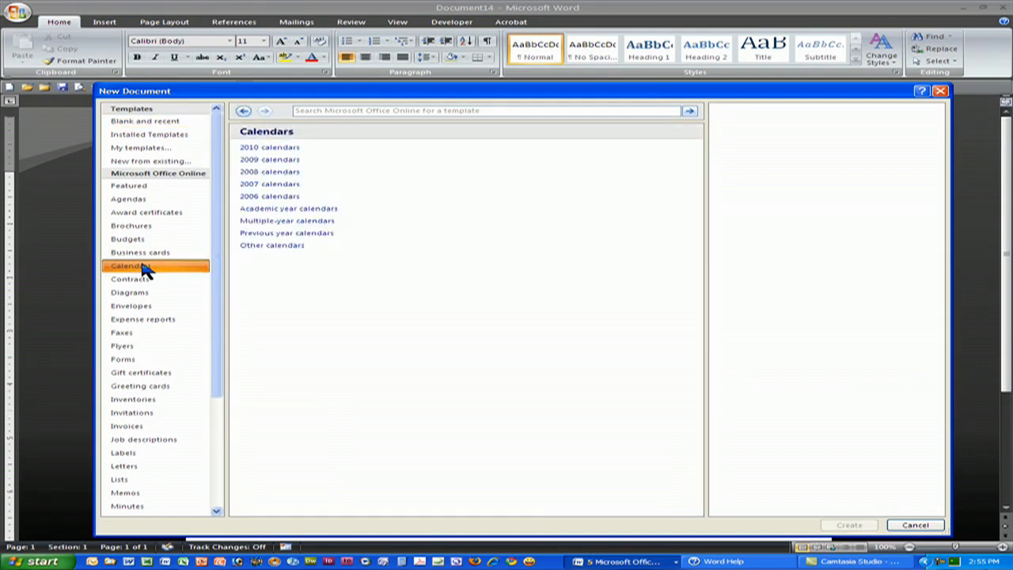
{"action": "mouse_move", "coordinate": [277, 162]}
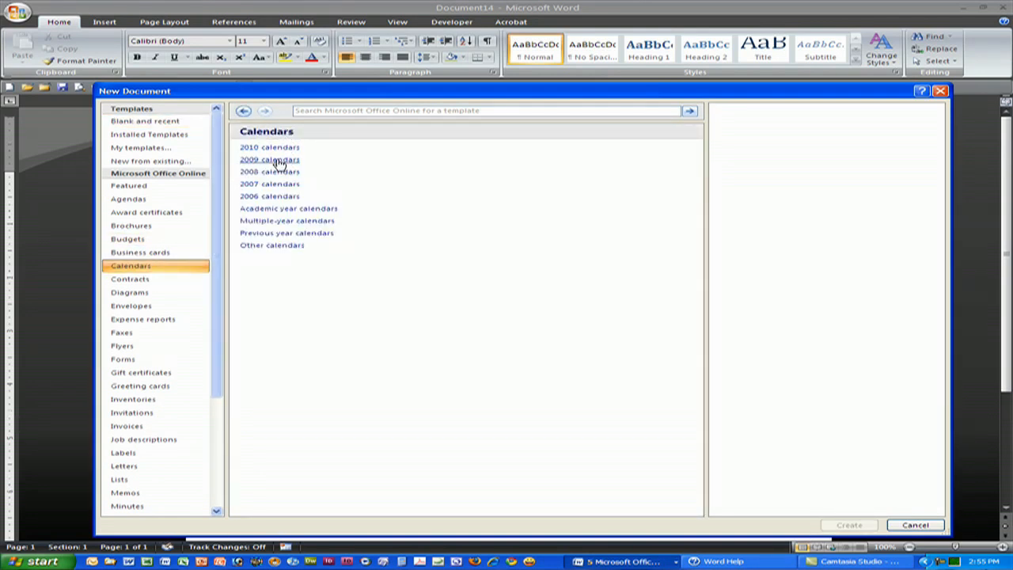
{"action": "left_click", "coordinate": [269, 159]}
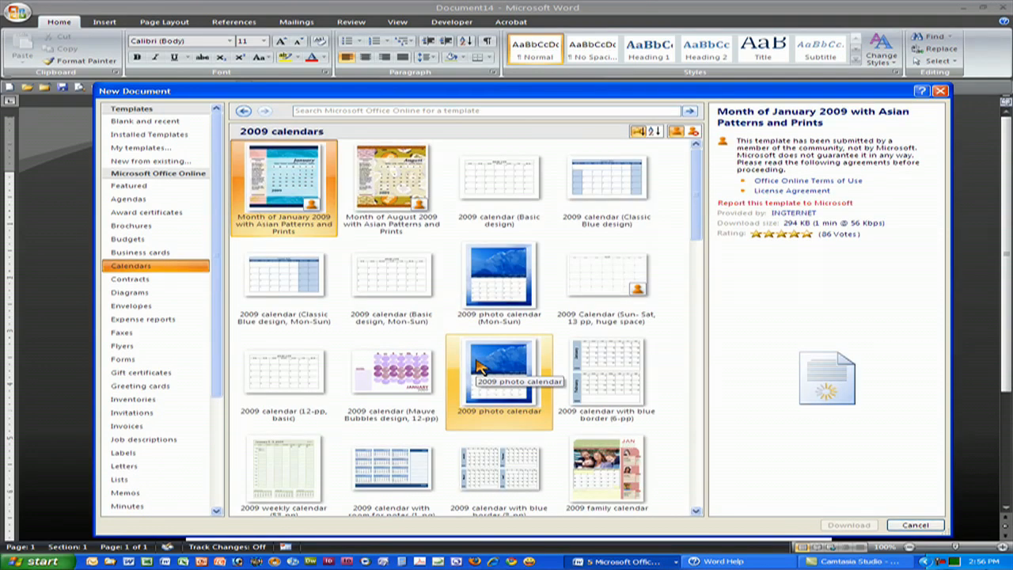
Step: Select the '2009 photo calendar' template and download it
{"action": "left_click", "coordinate": [498, 273]}
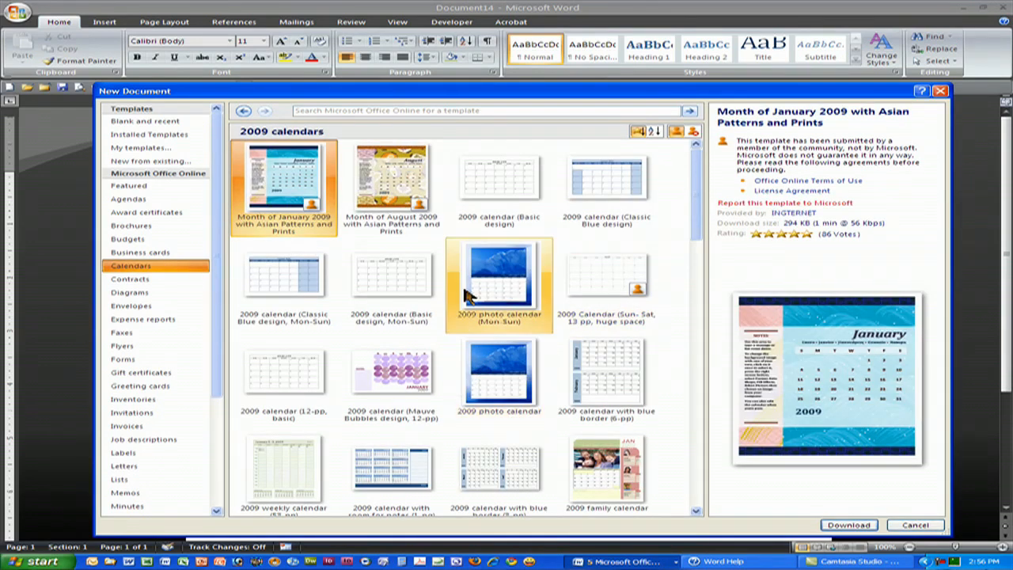
{"action": "mouse_move", "coordinate": [499, 371]}
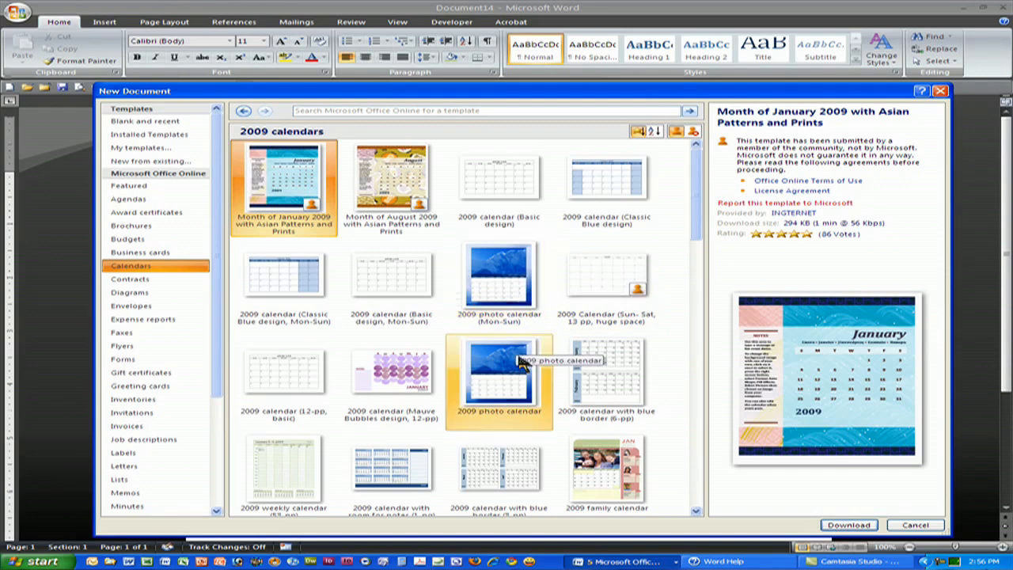
{"action": "scroll", "scroll_direction": "down", "scroll_amount": 3}
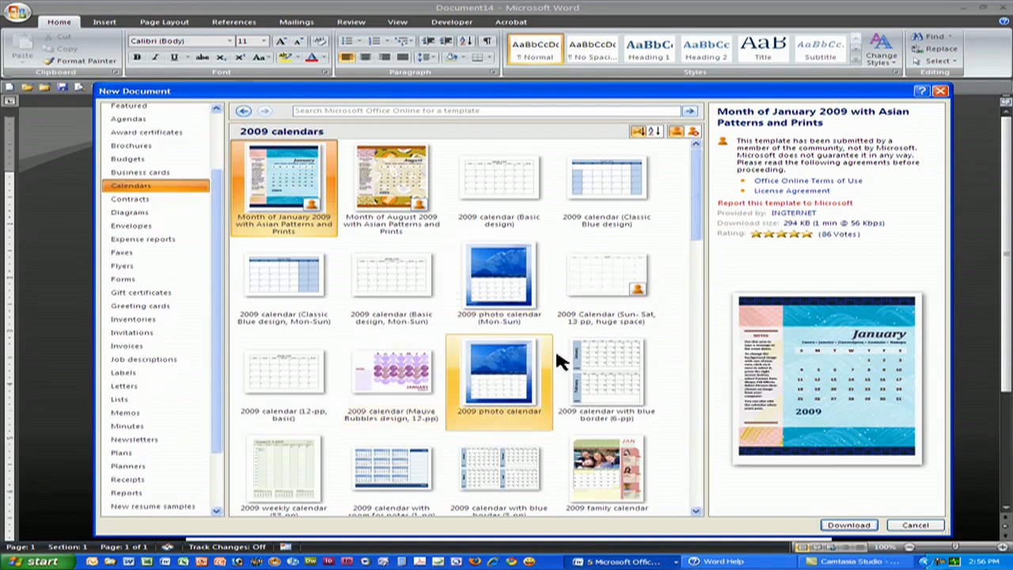
{"action": "mouse_move", "coordinate": [695, 232]}
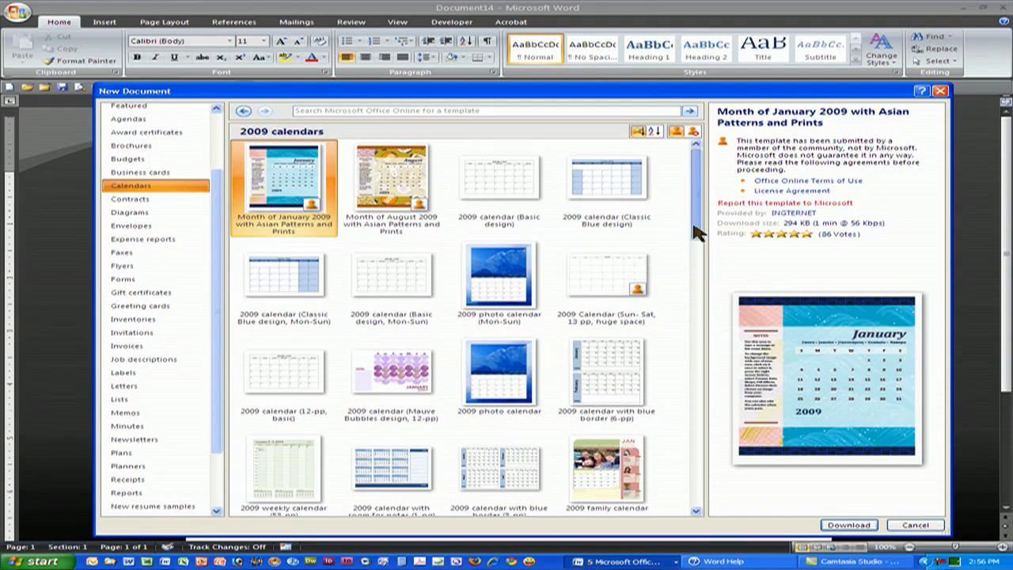
{"action": "scroll", "scroll_direction": "down", "scroll_amount": 3}
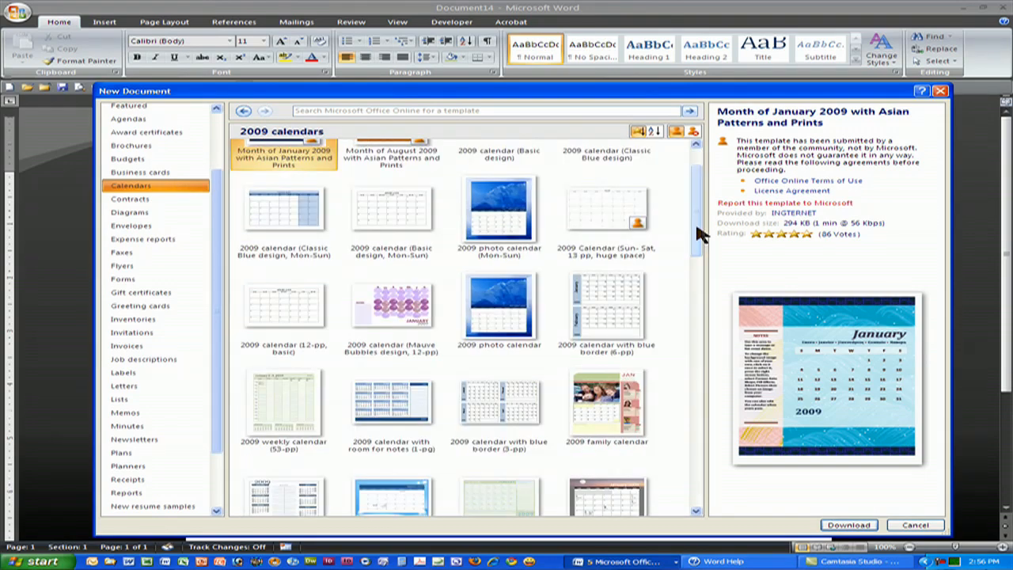
{"action": "left_click", "coordinate": [498, 307]}
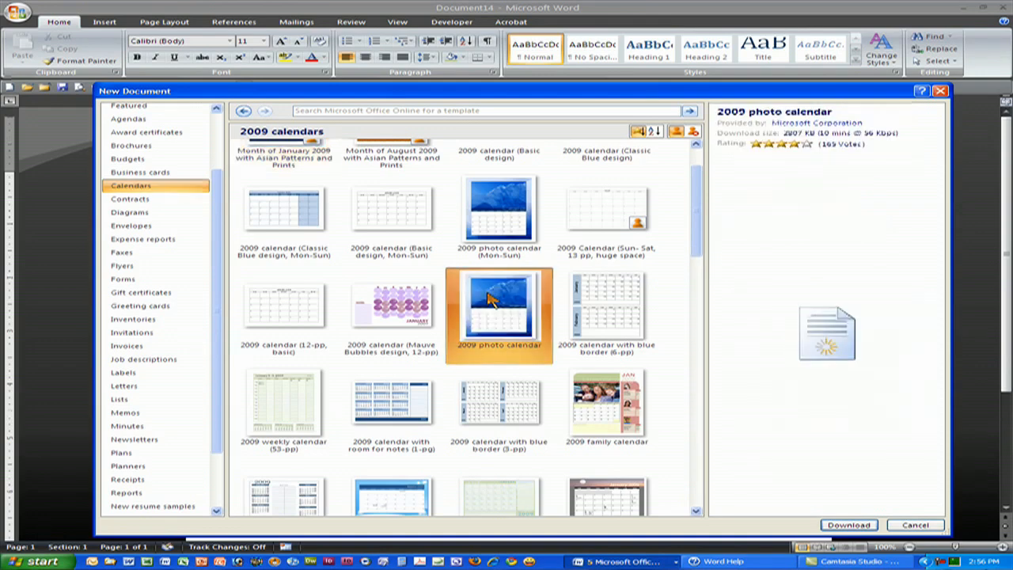
{"action": "left_click", "coordinate": [499, 309]}
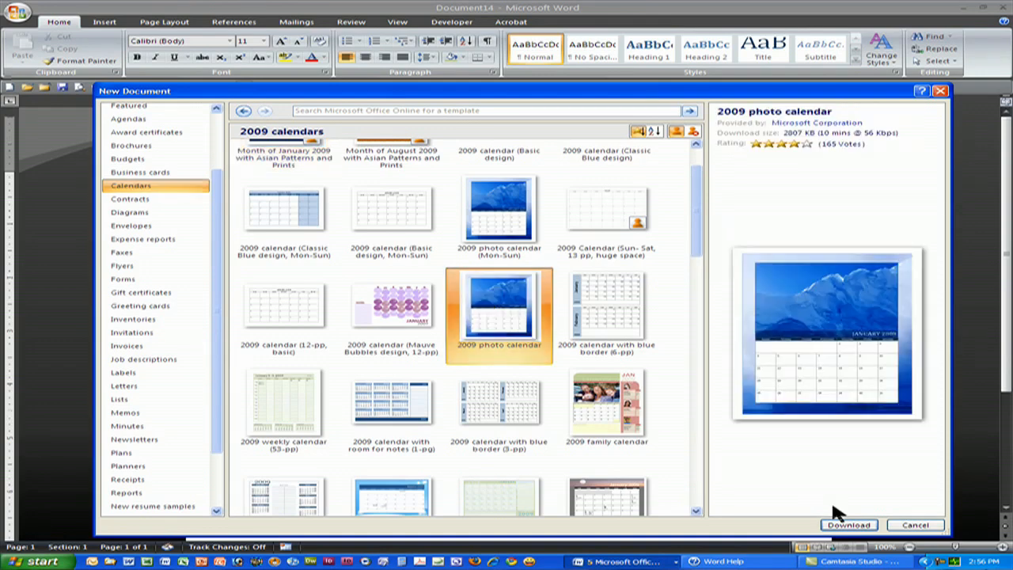
{"action": "left_click", "coordinate": [847, 525]}
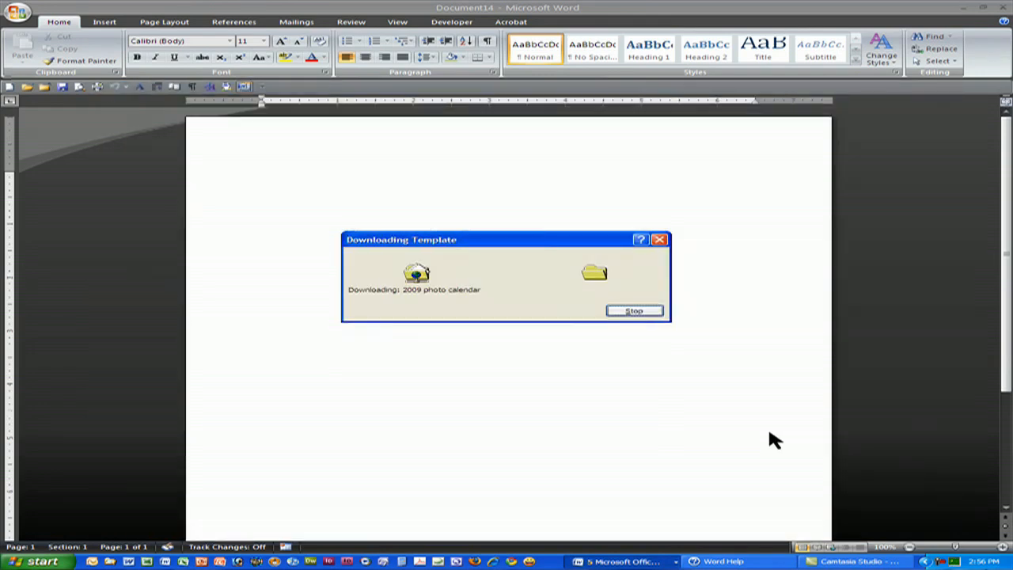